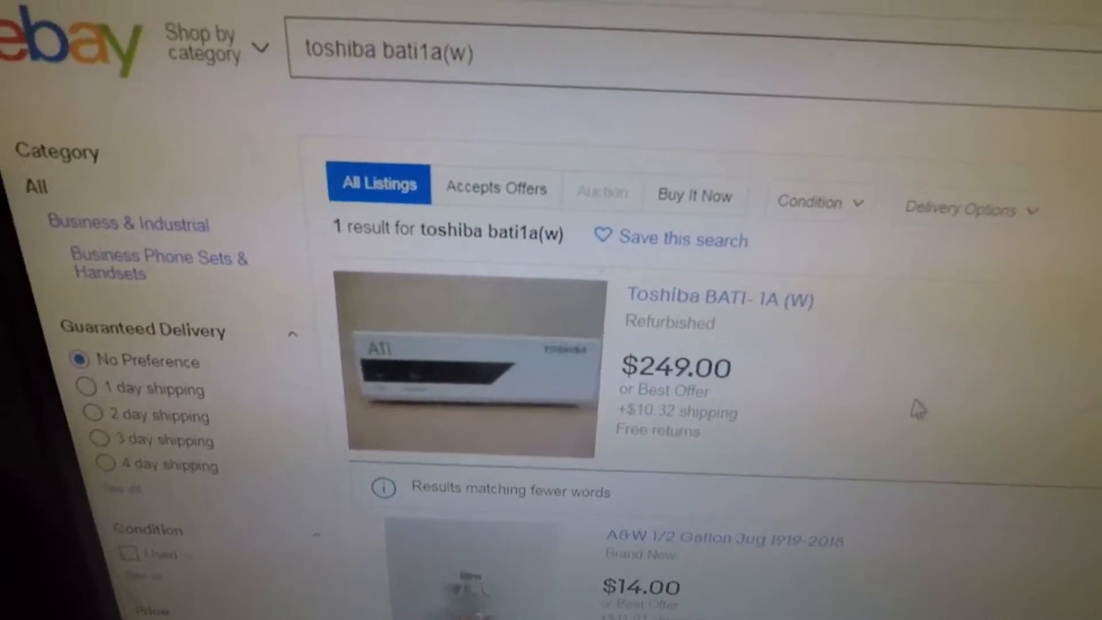
scroll("up", 3)
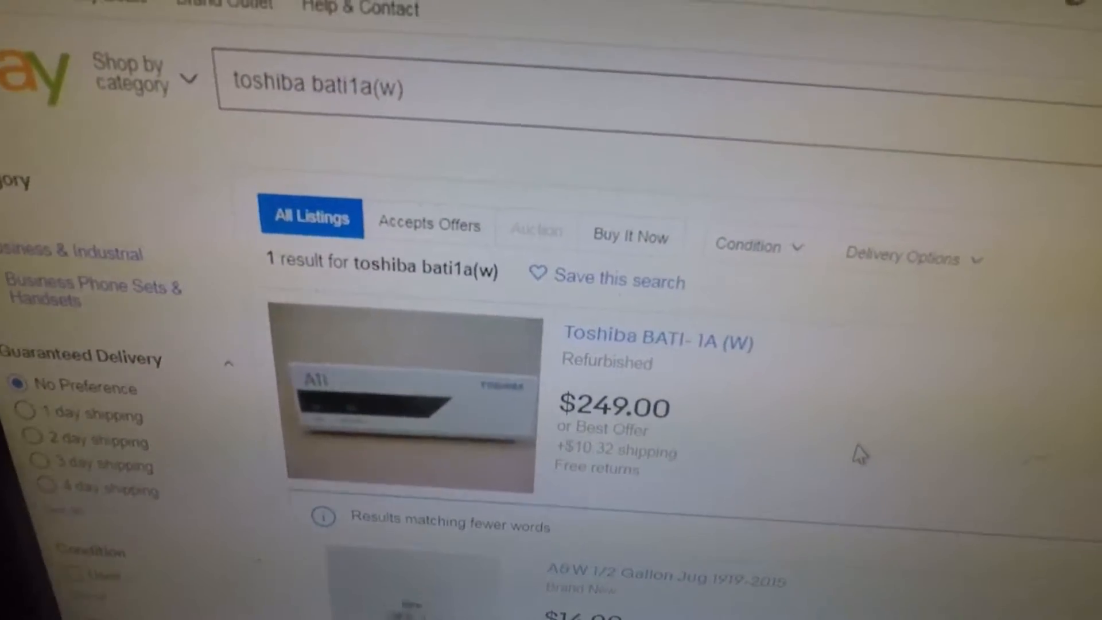
scroll("down", 3)
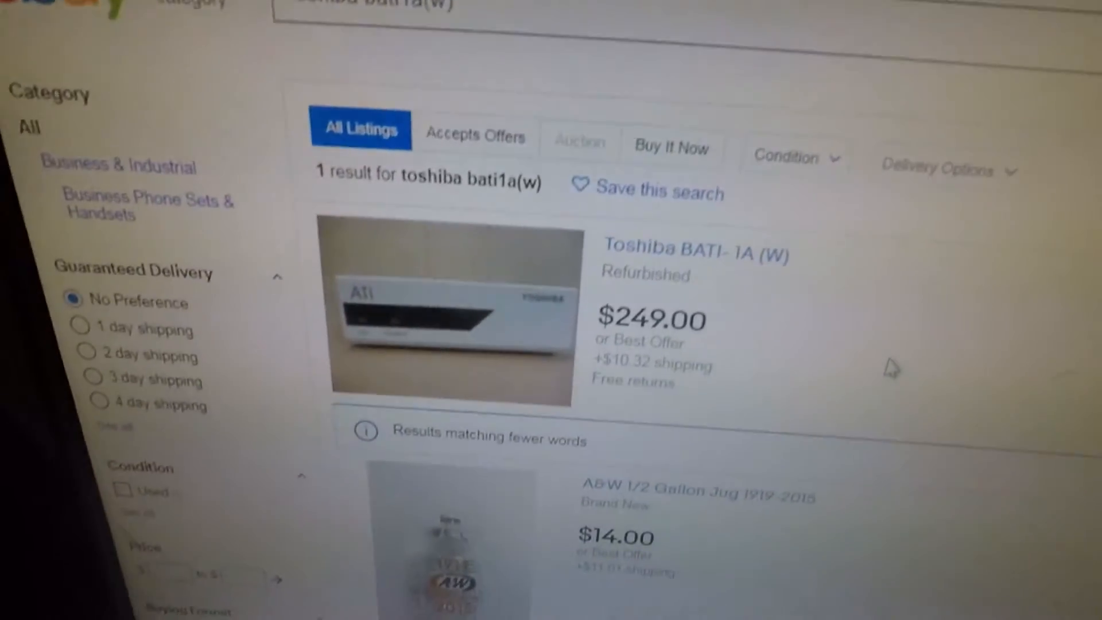